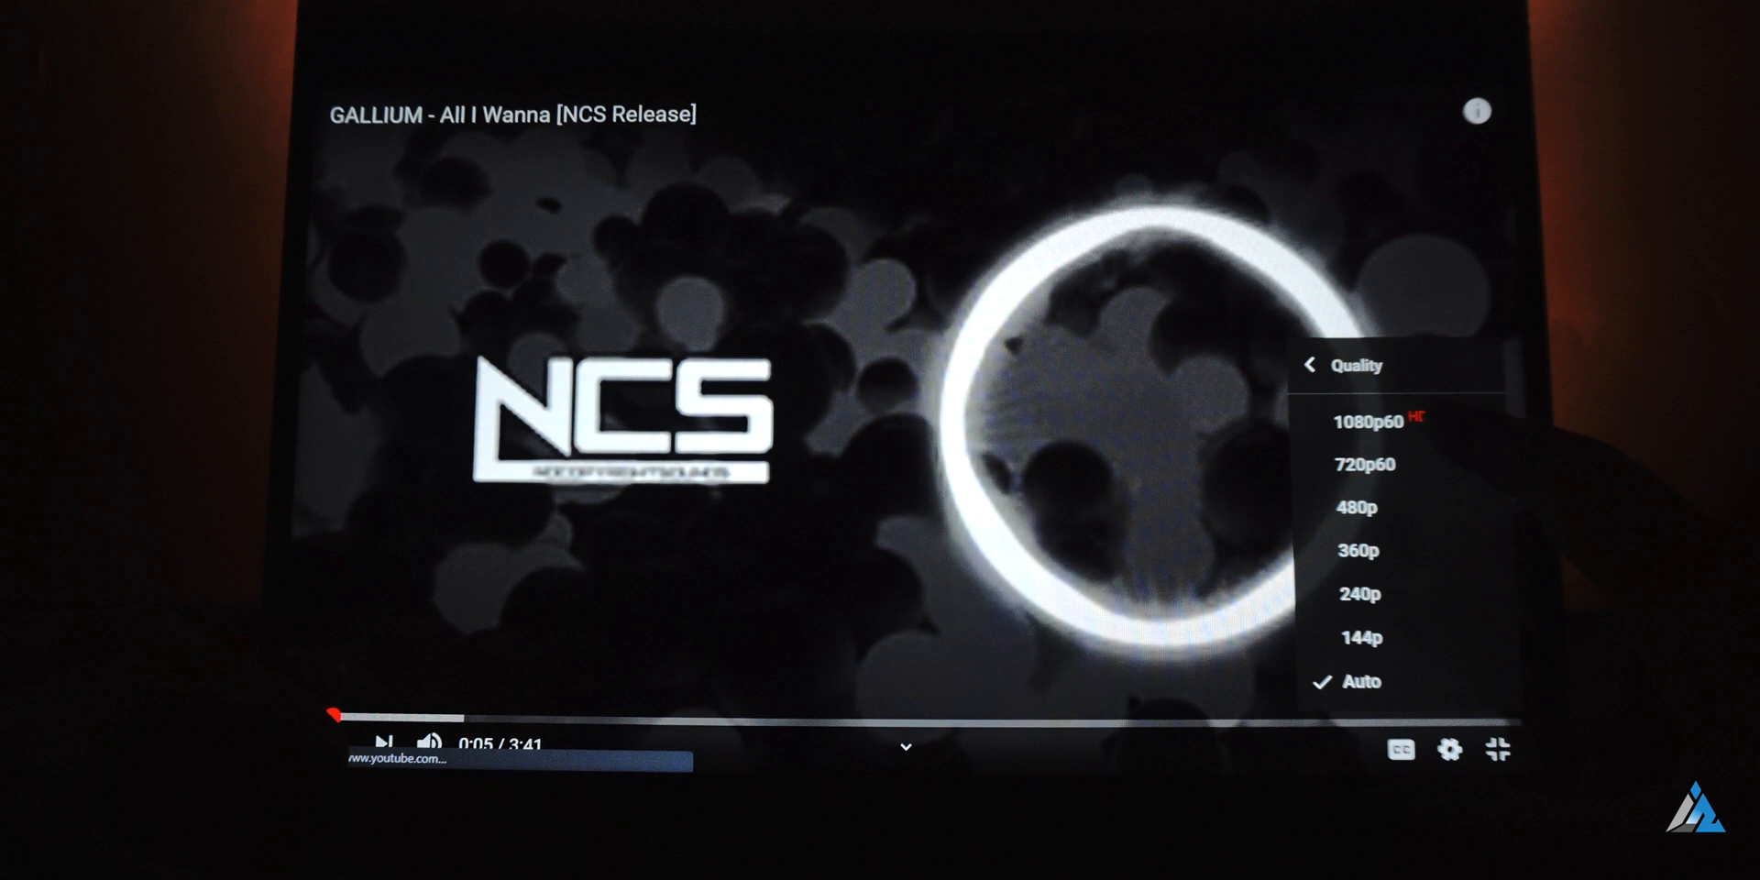
# - Exit full-screen playback of the NCS video back to the normal YouTube page
pyautogui.click(1497, 750)
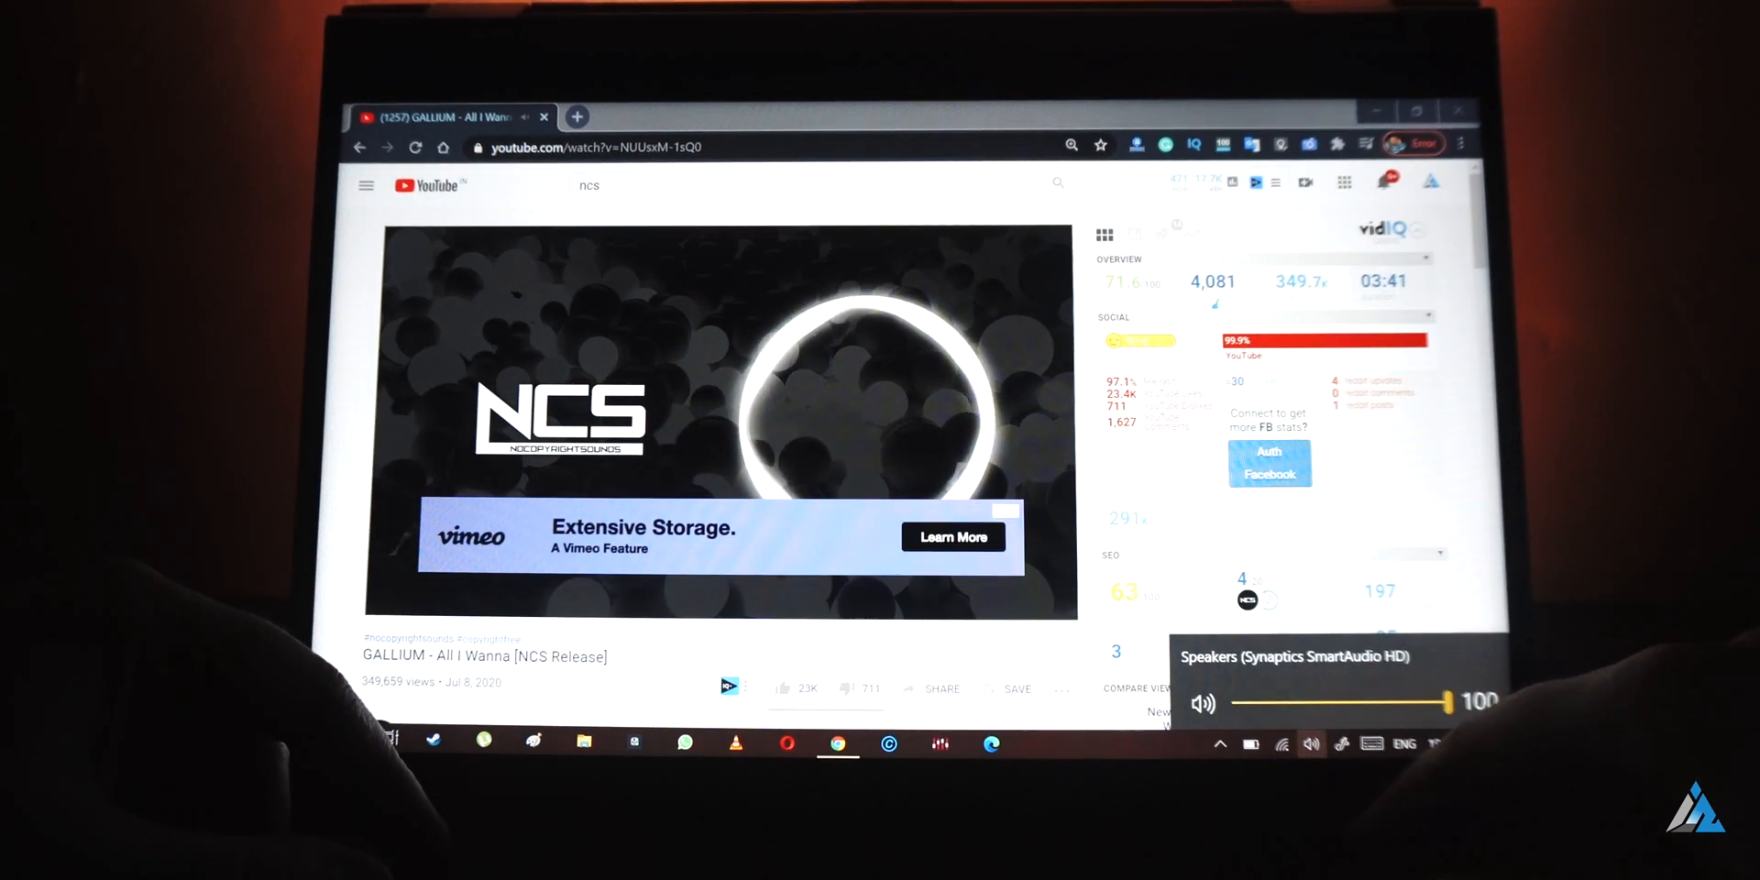